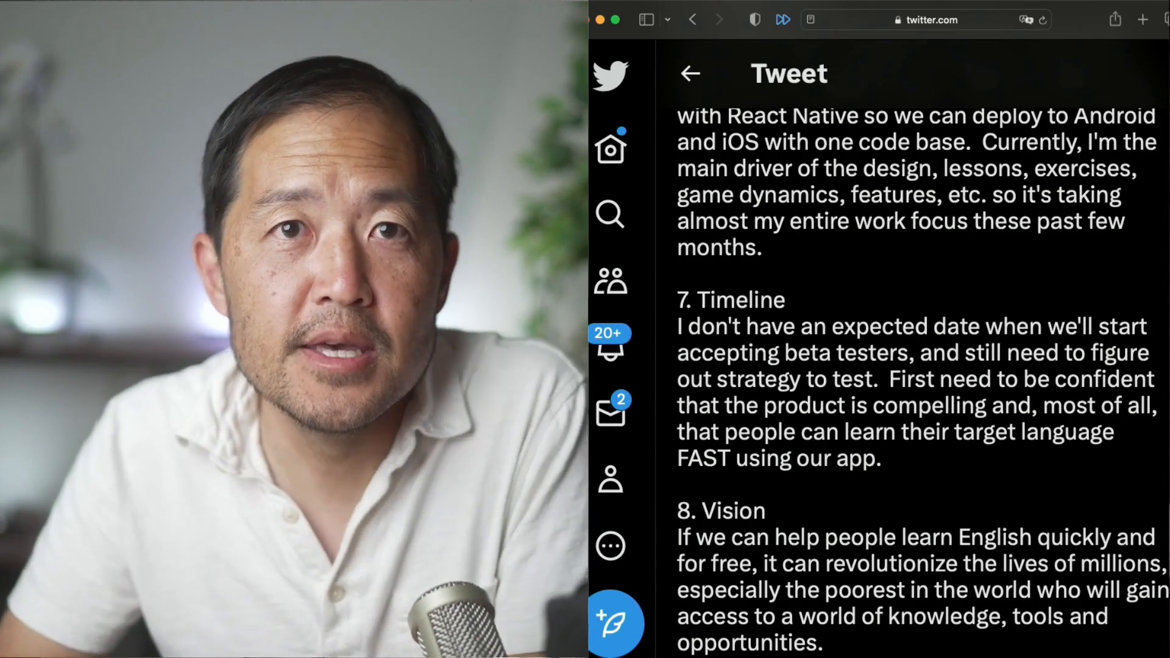
{"action": "scroll", "scroll_direction": "down", "scroll_amount": 3}
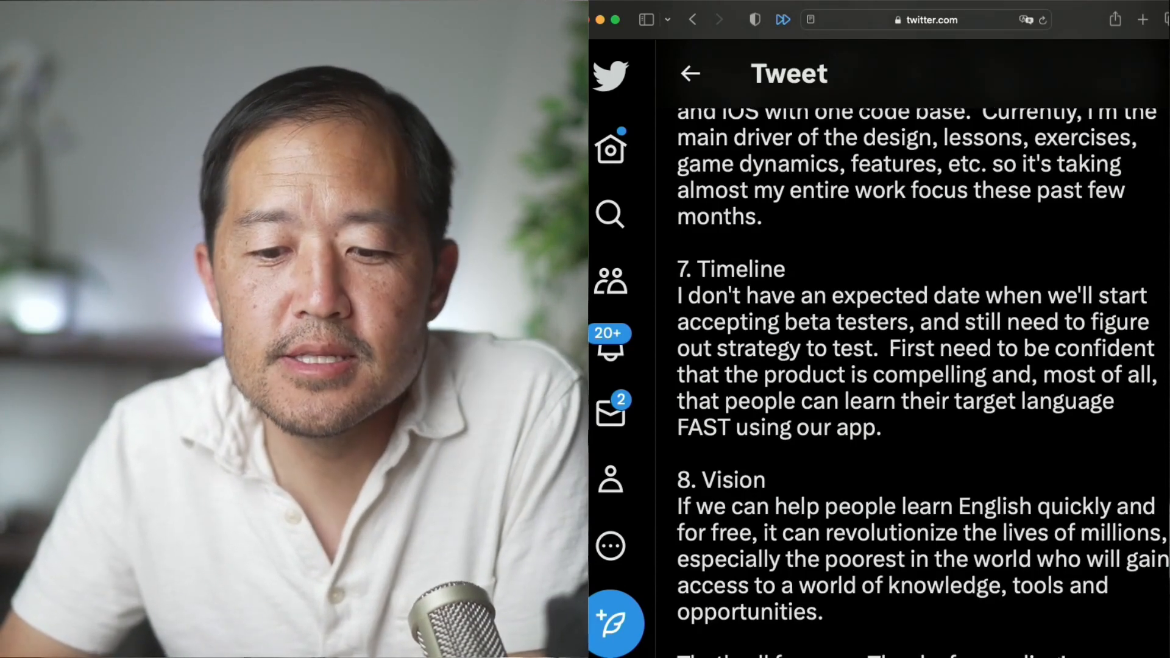
{"action": "scroll", "scroll_direction": "down", "scroll_amount": 3}
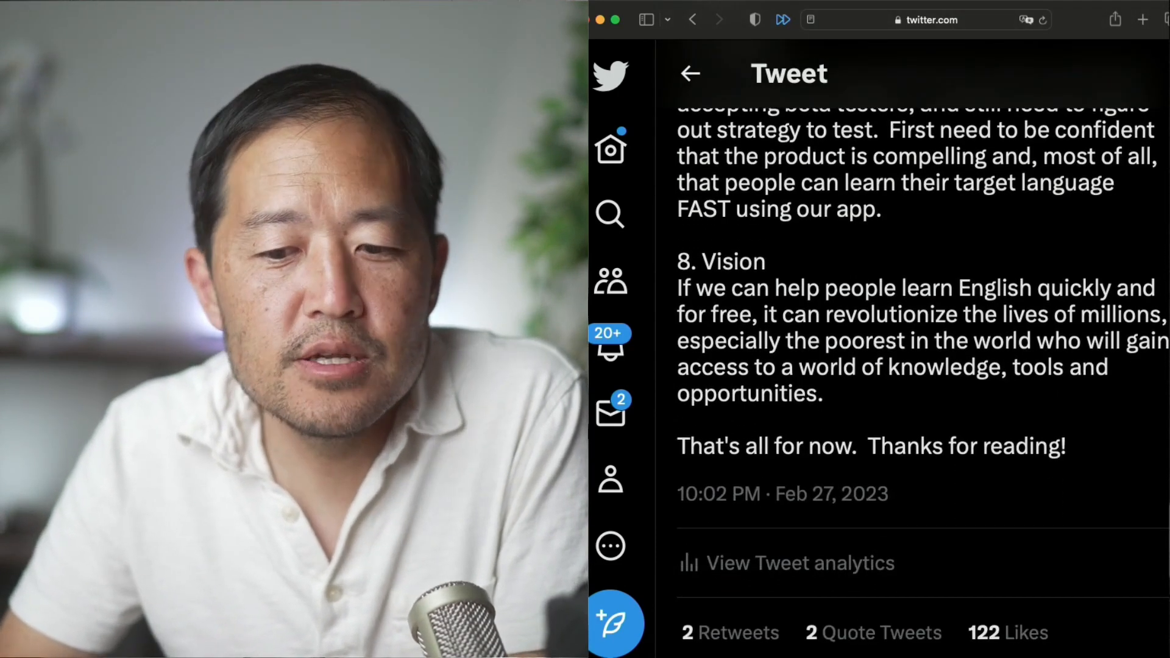